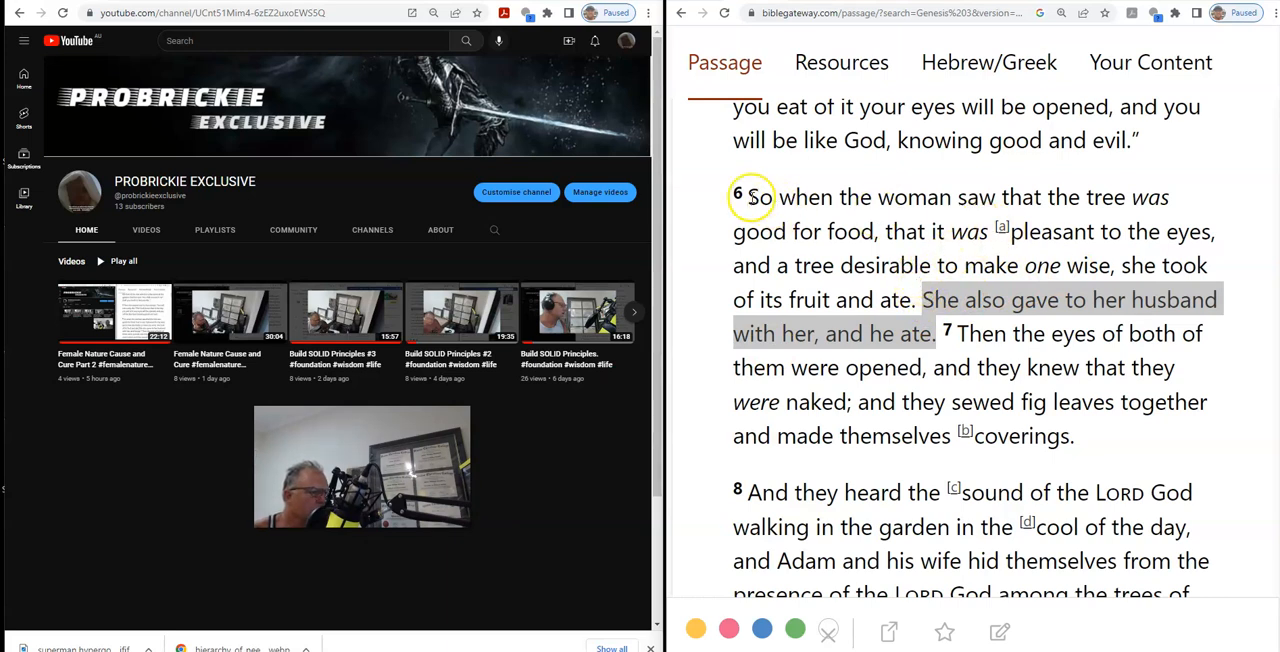
# - Highlight "She also gave to her husband with her, and he ate" in Genesis 3:6
pyautogui.moveTo(748, 196); pyautogui.dragTo(982, 265)
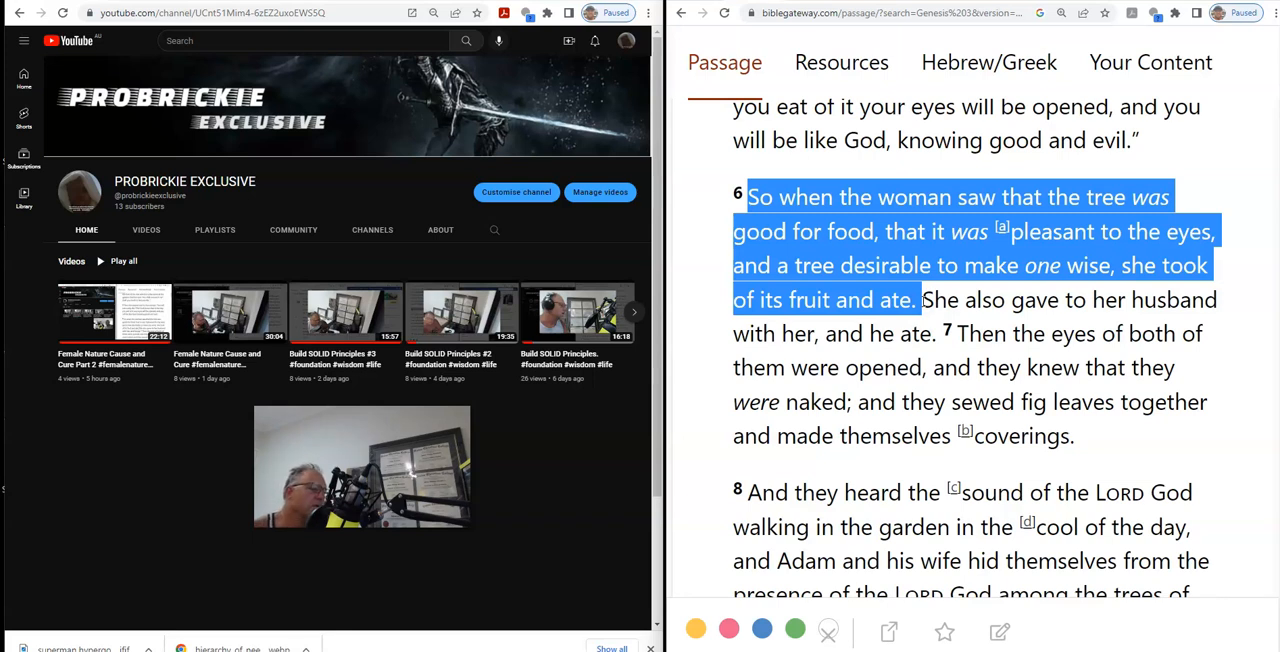
pyautogui.click(930, 299)
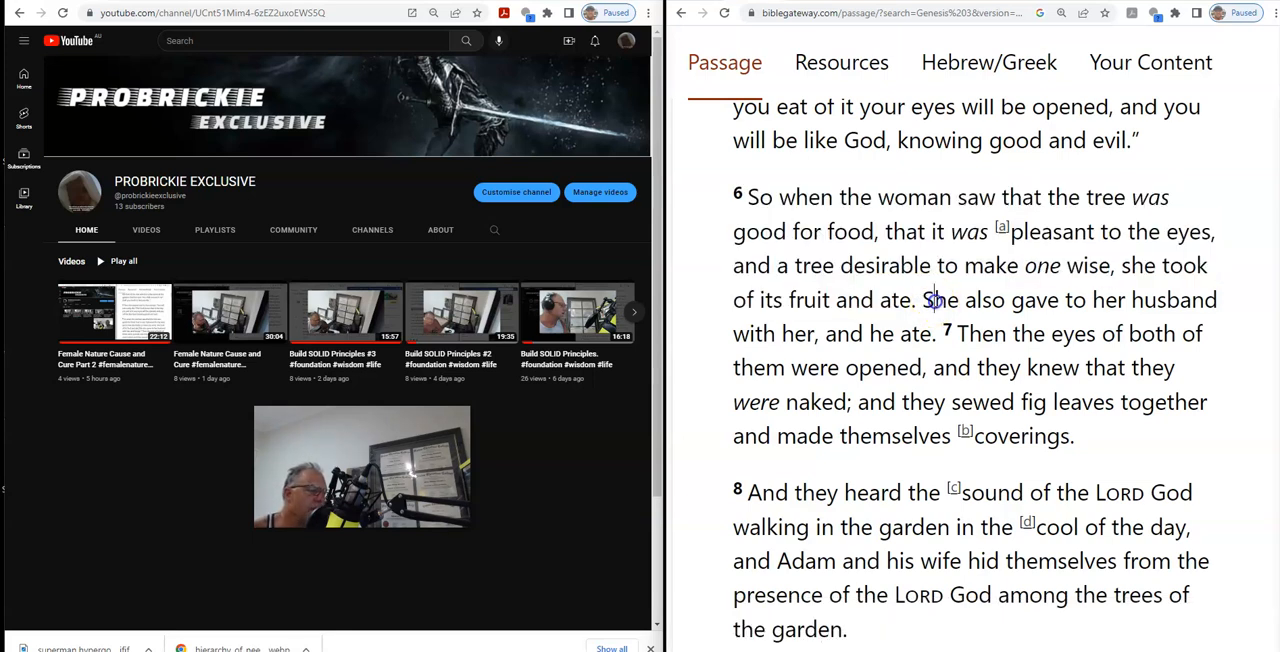
pyautogui.moveTo(928, 299); pyautogui.dragTo(928, 333)
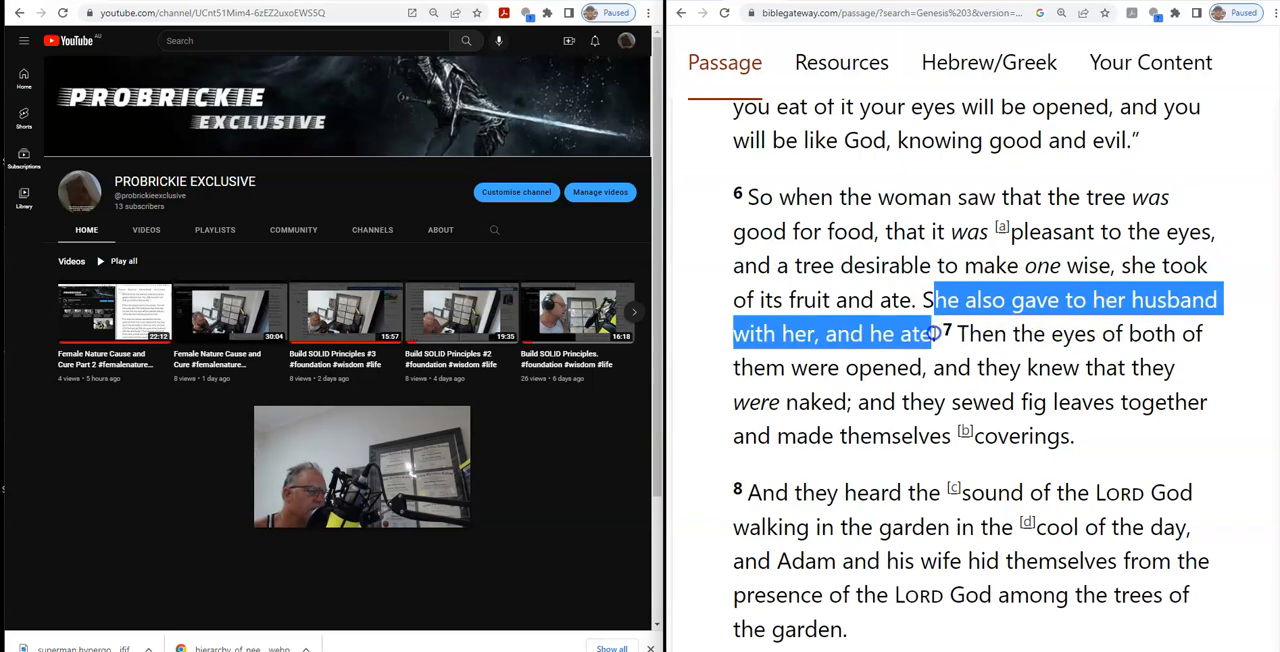
pyautogui.click(915, 299)
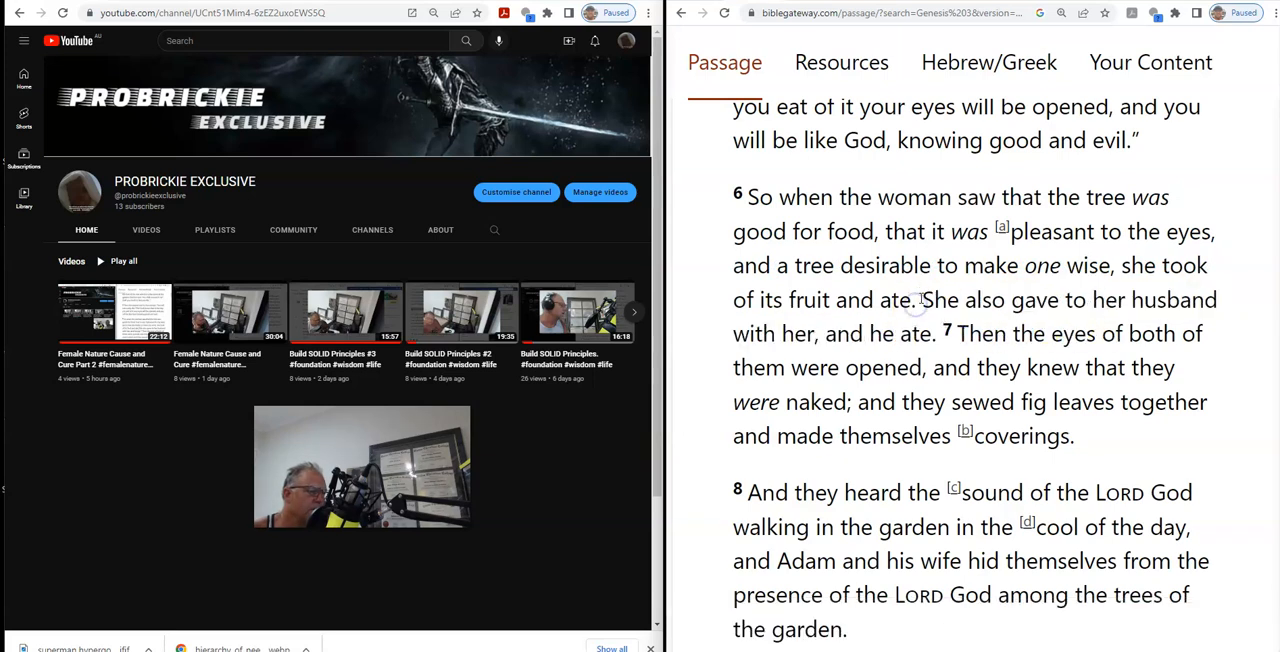
pyautogui.moveTo(920, 299); pyautogui.dragTo(930, 333)
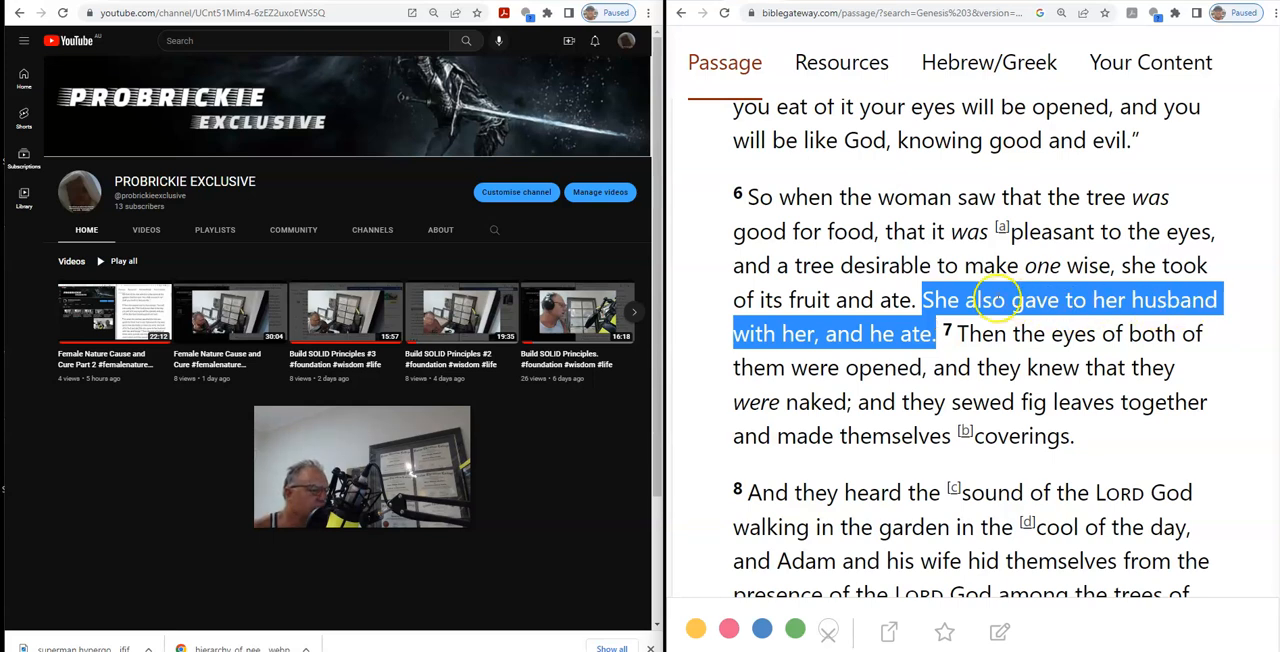
pyautogui.scroll(-3)
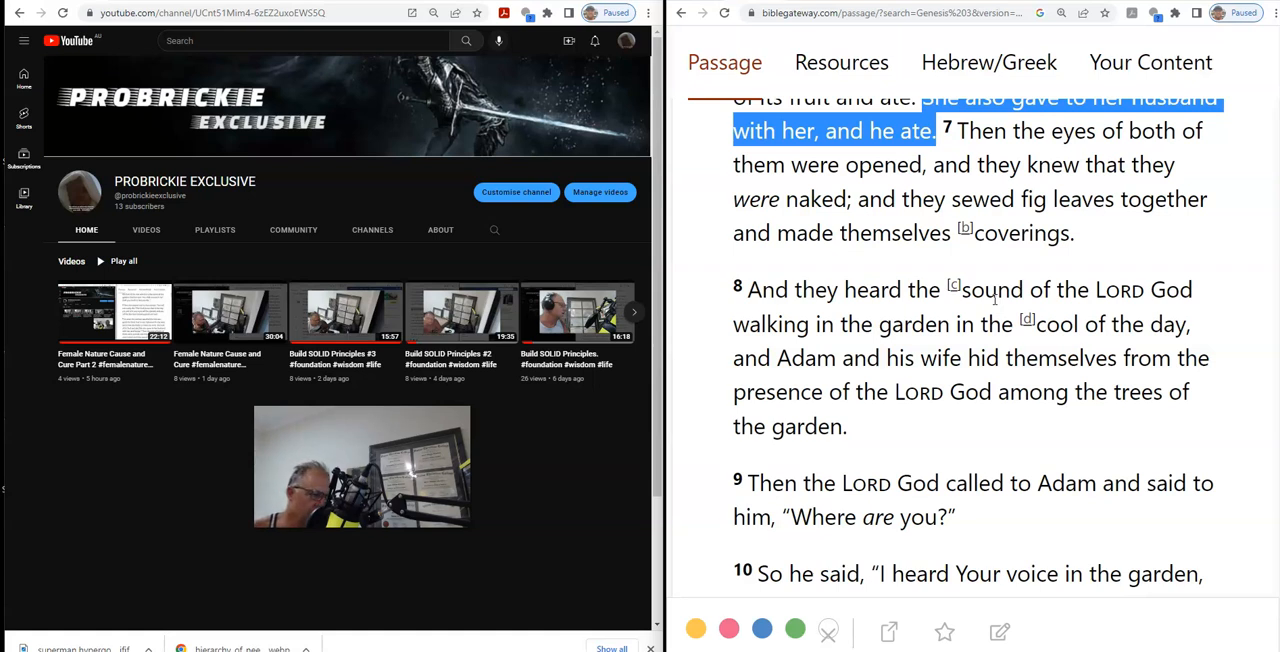
pyautogui.scroll(-3)
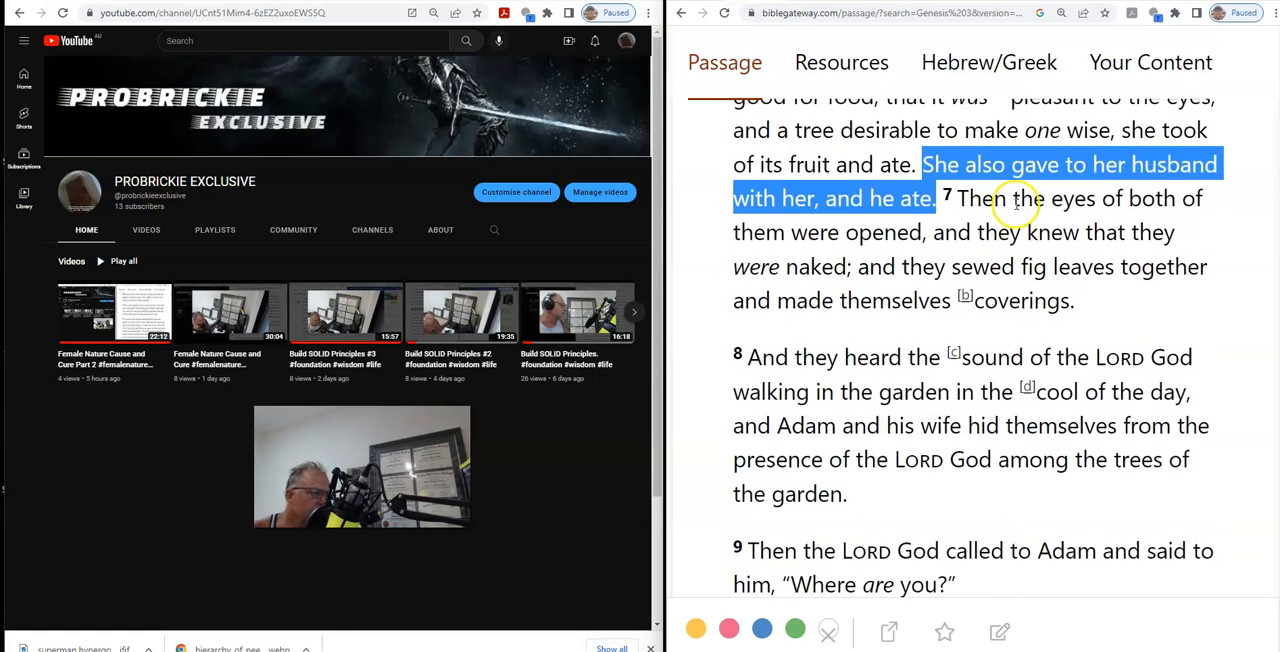
# - Clear the verse 6 highlight and mark "the eyes of both of them were opened" in verse 7
pyautogui.click(1010, 198)
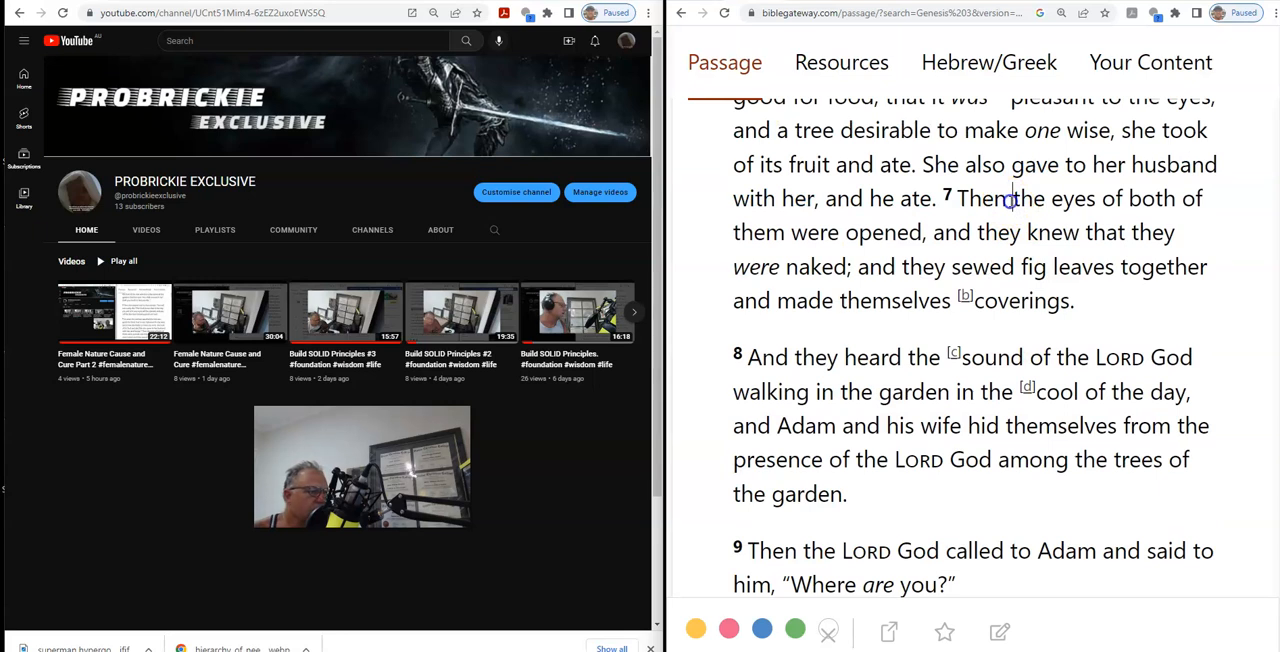
pyautogui.moveTo(1013, 198); pyautogui.dragTo(920, 232)
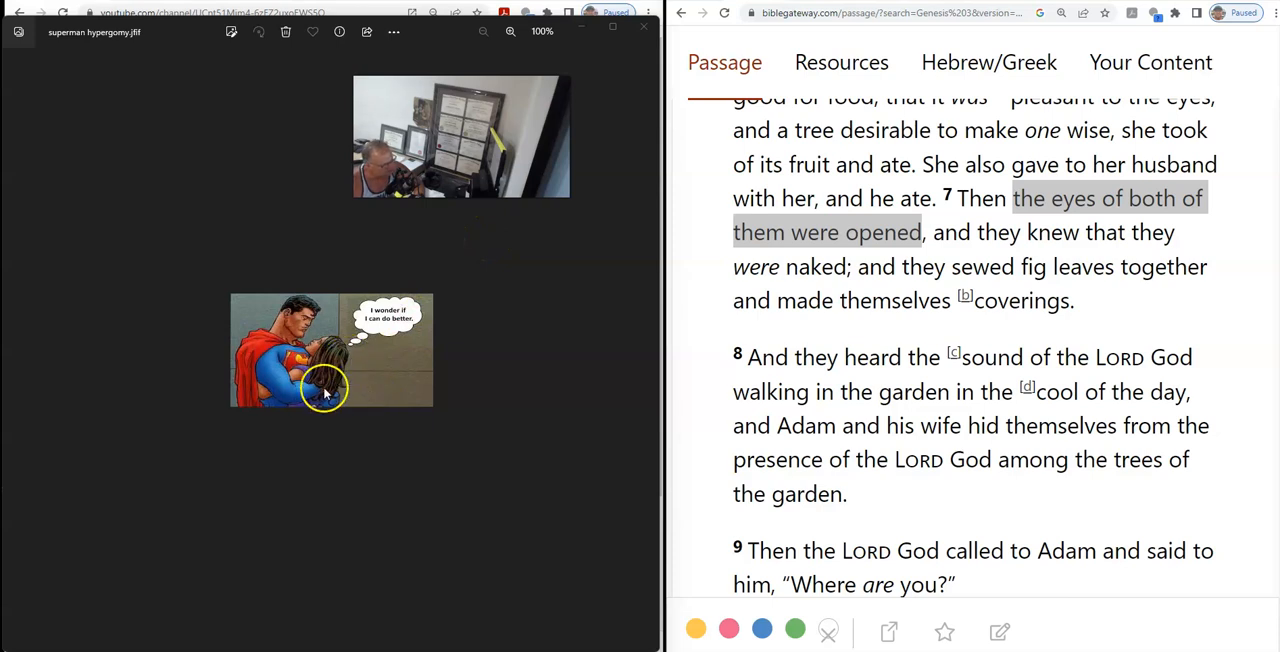
pyautogui.moveTo(383, 350)
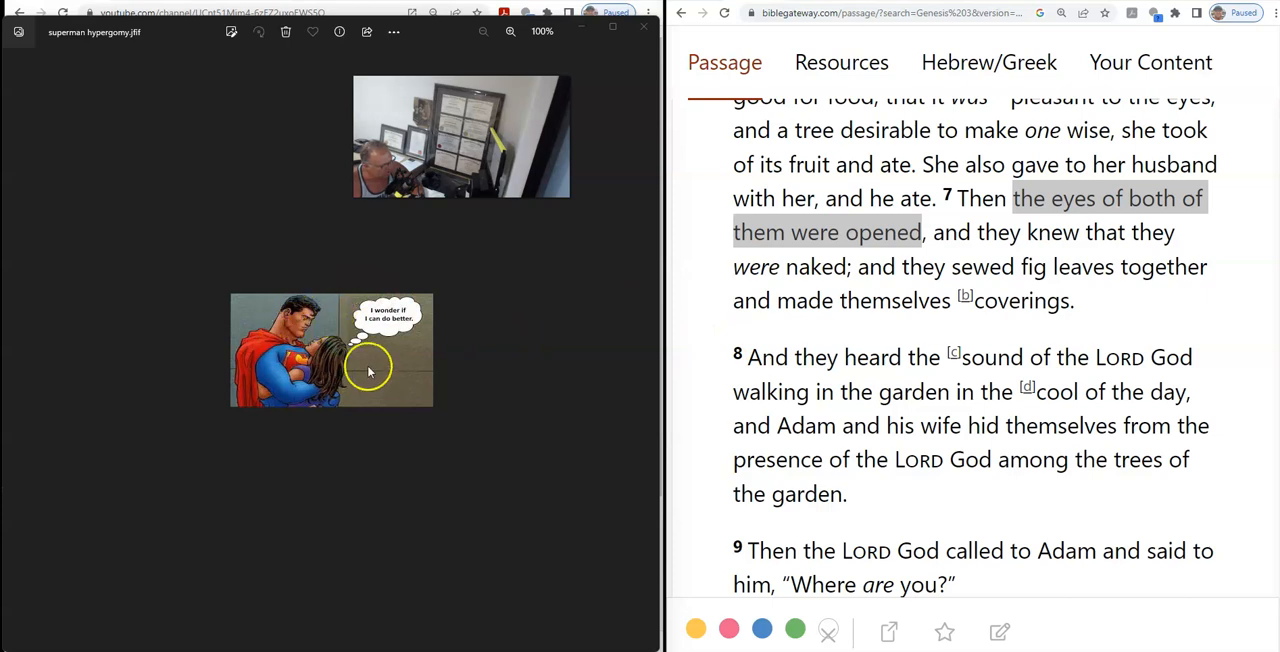
pyautogui.moveTo(378, 328)
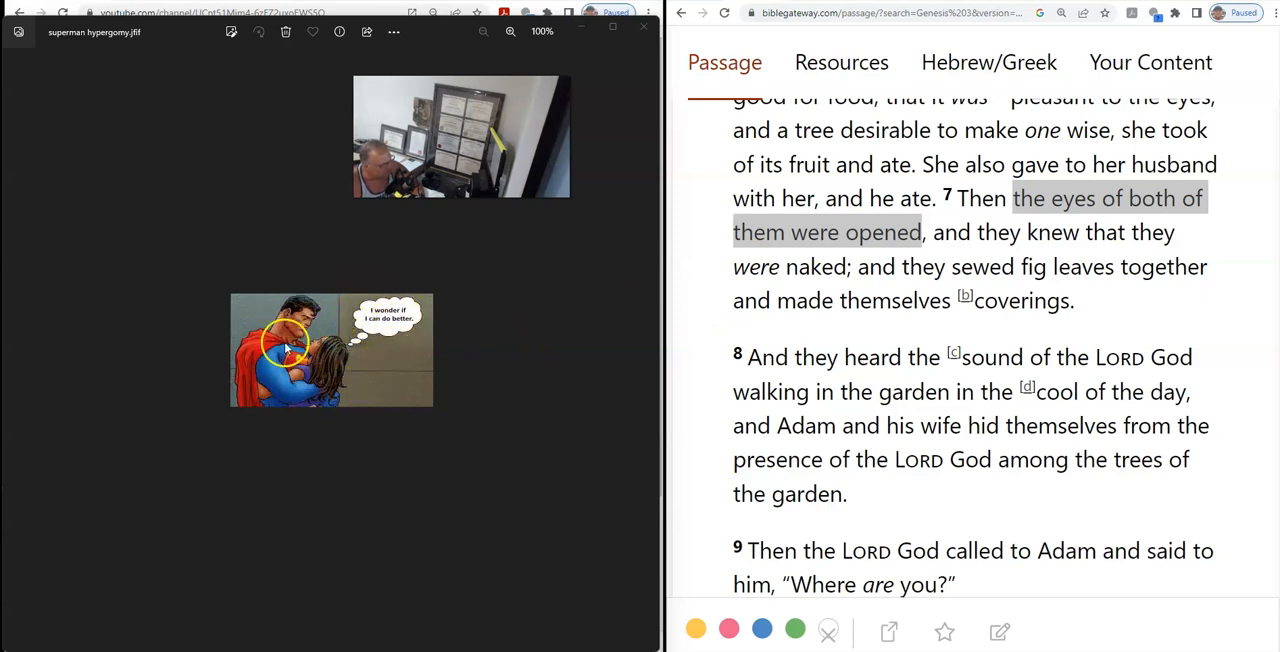
pyautogui.moveTo(605, 278)
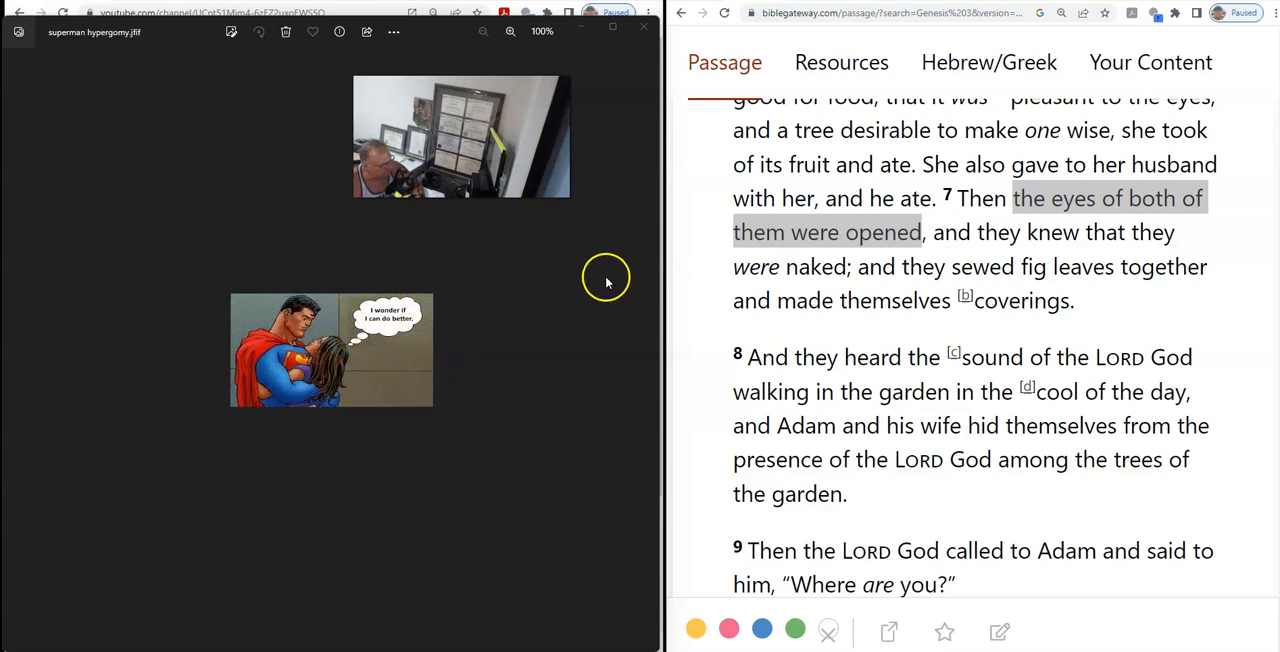
pyautogui.moveTo(607, 283)
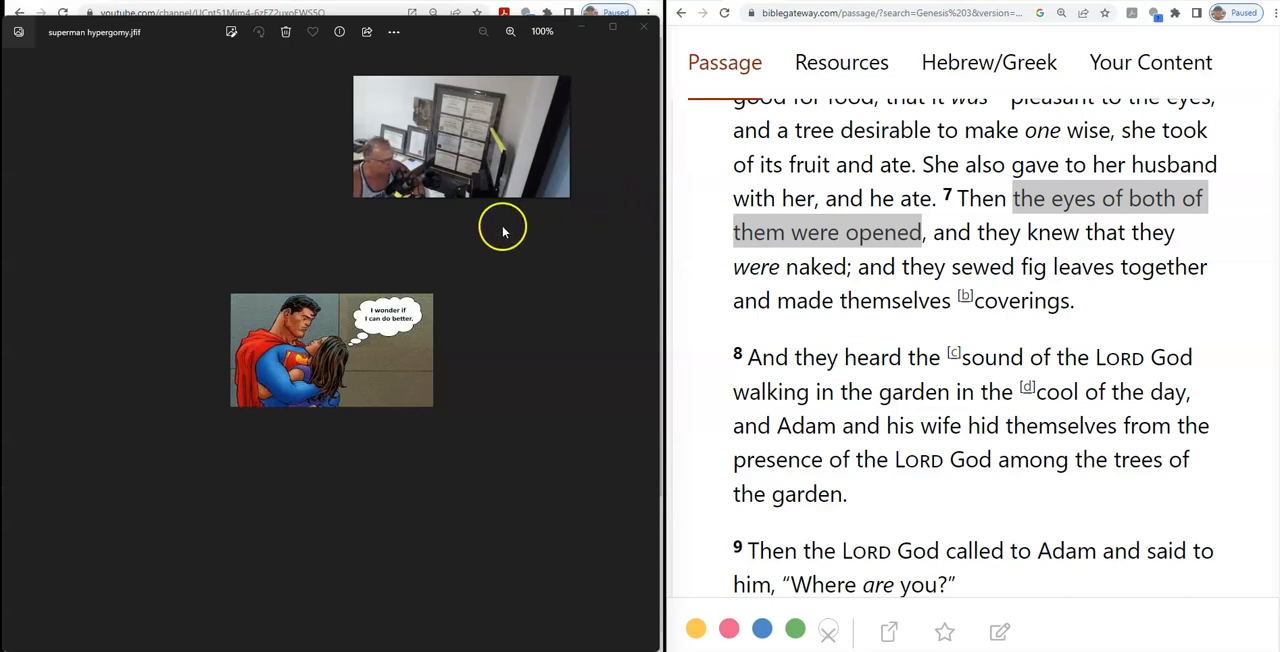
pyautogui.moveTo(470, 215)
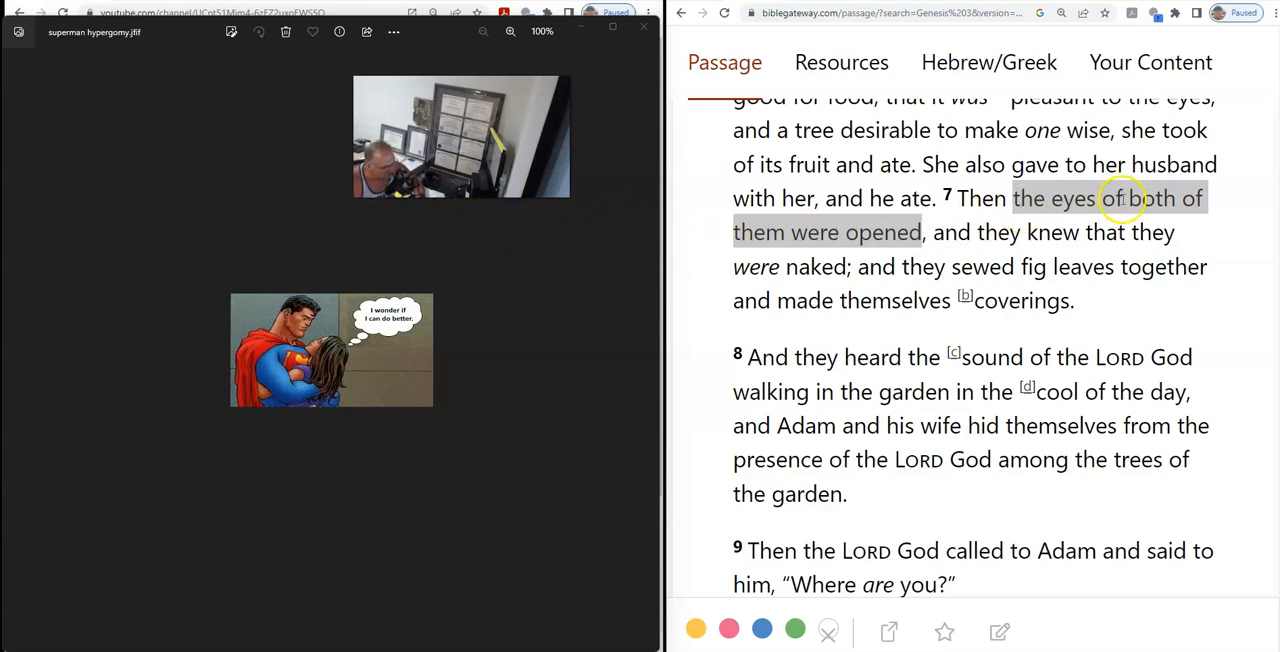
pyautogui.doubleClick(910, 232)
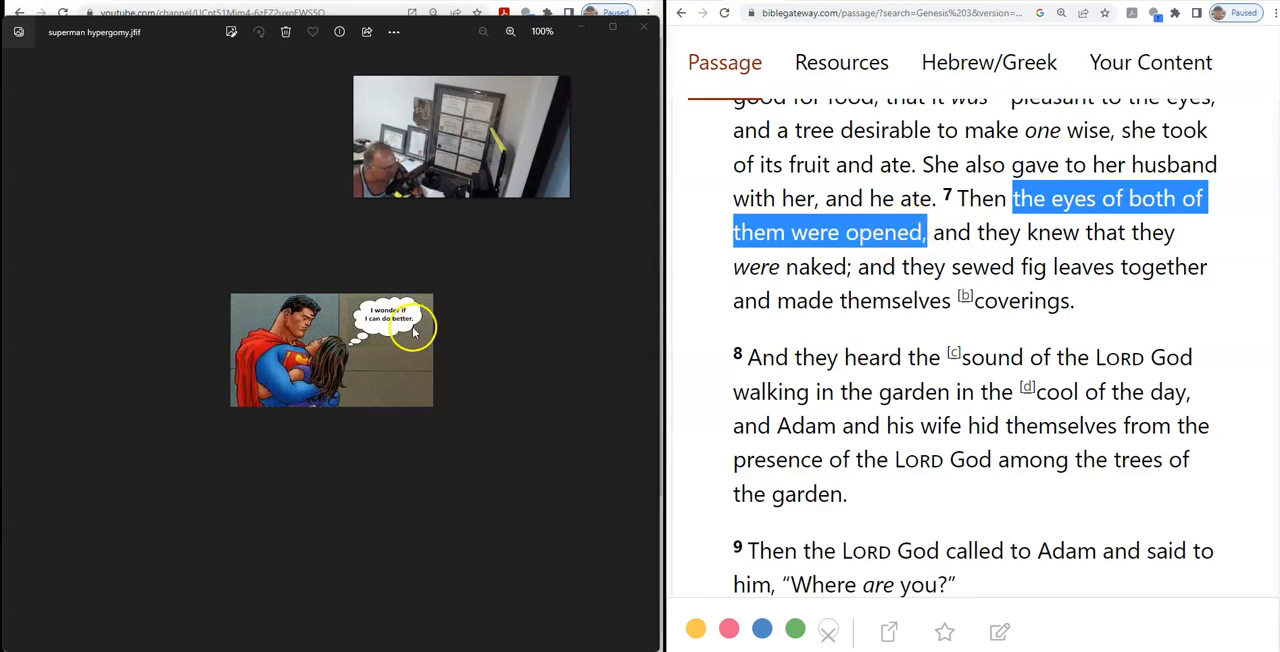
pyautogui.moveTo(383, 358)
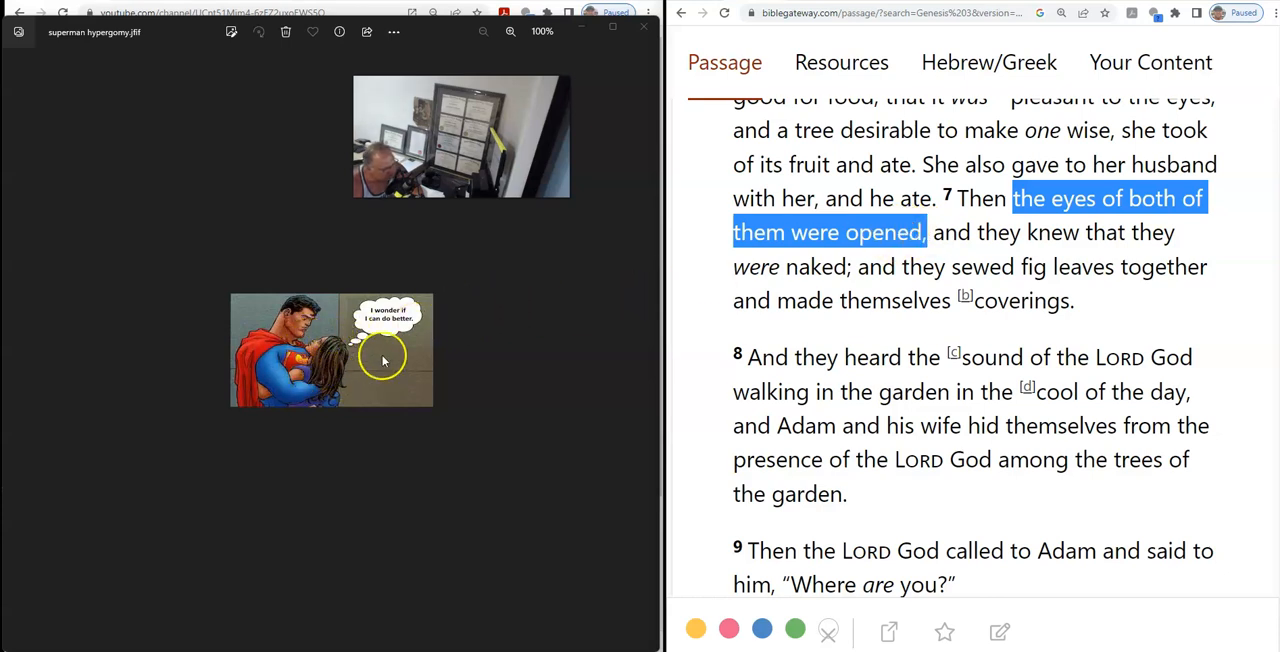
pyautogui.moveTo(420, 325)
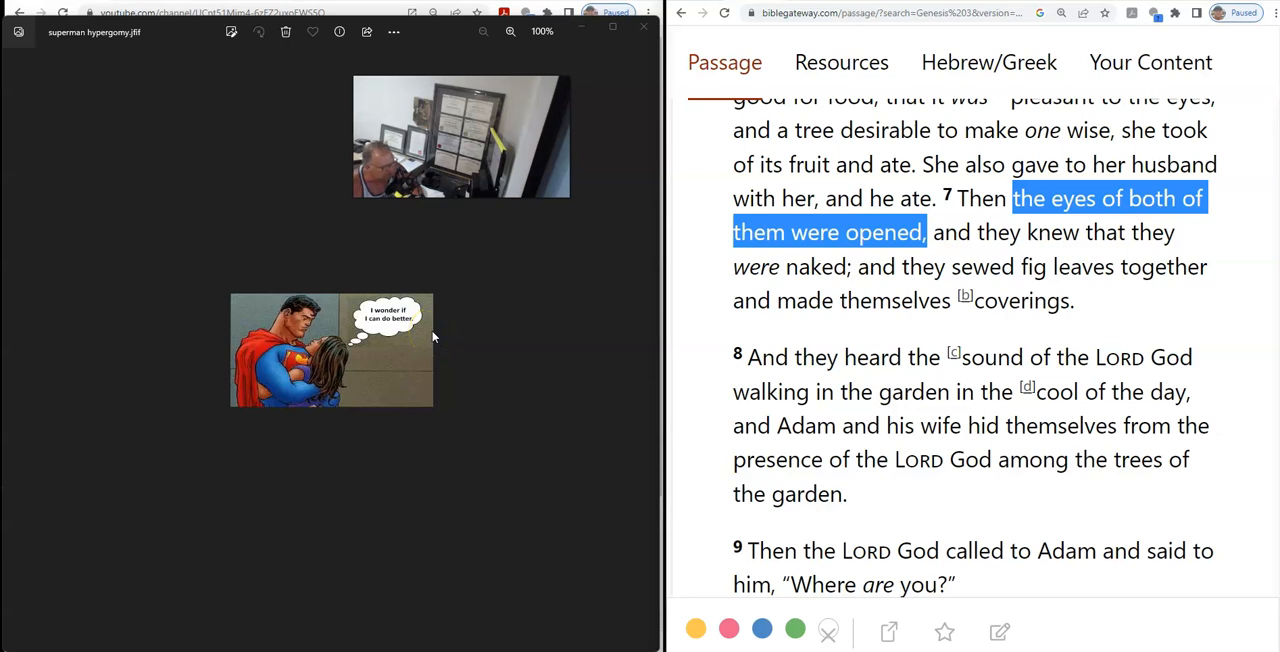
pyautogui.moveTo(575, 267)
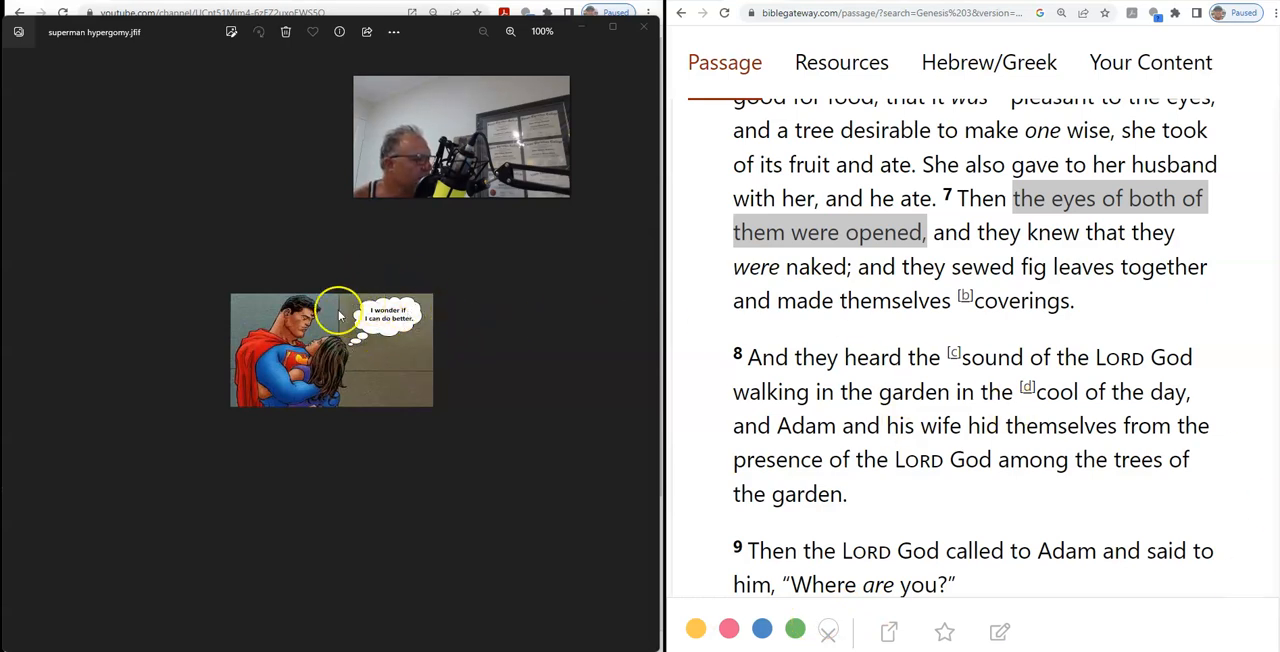
pyautogui.moveTo(265, 368)
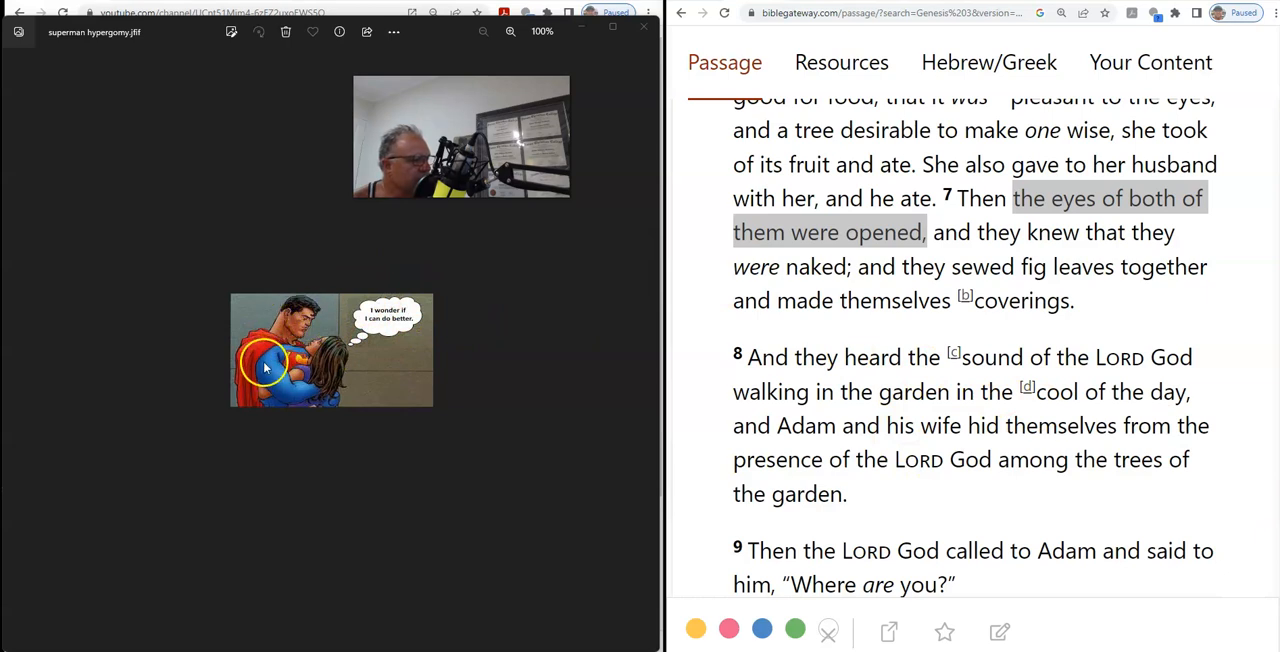
pyautogui.moveTo(332, 365)
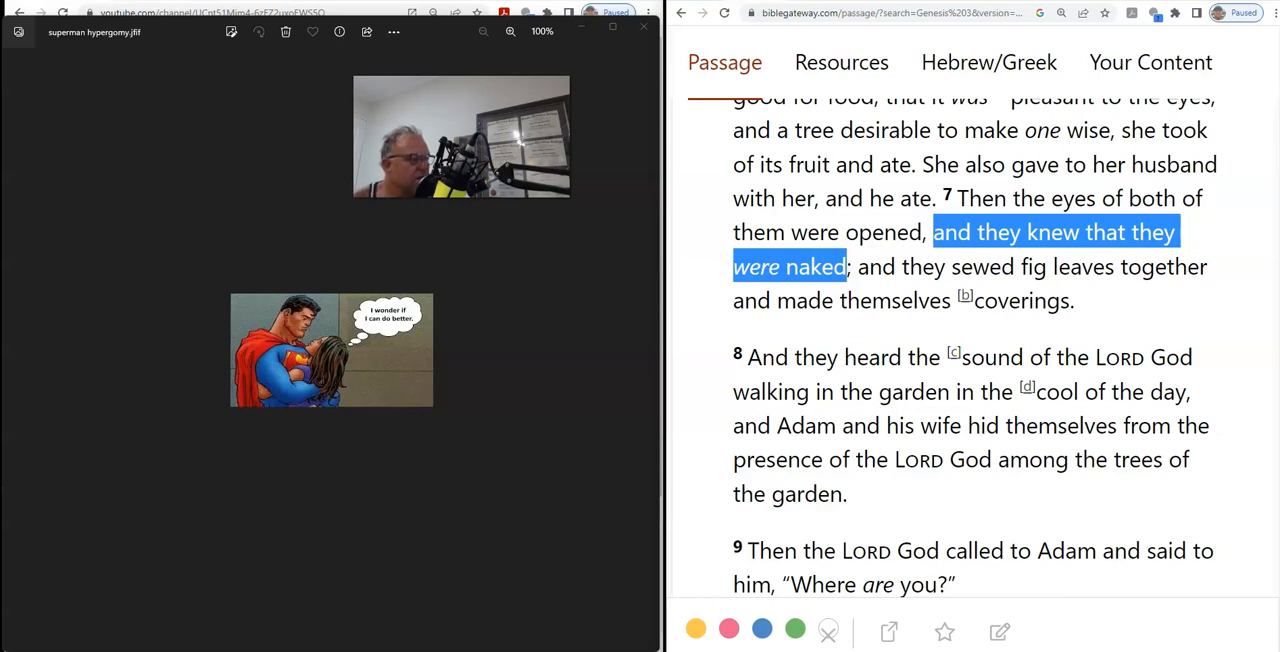
pyautogui.moveTo(620, 318)
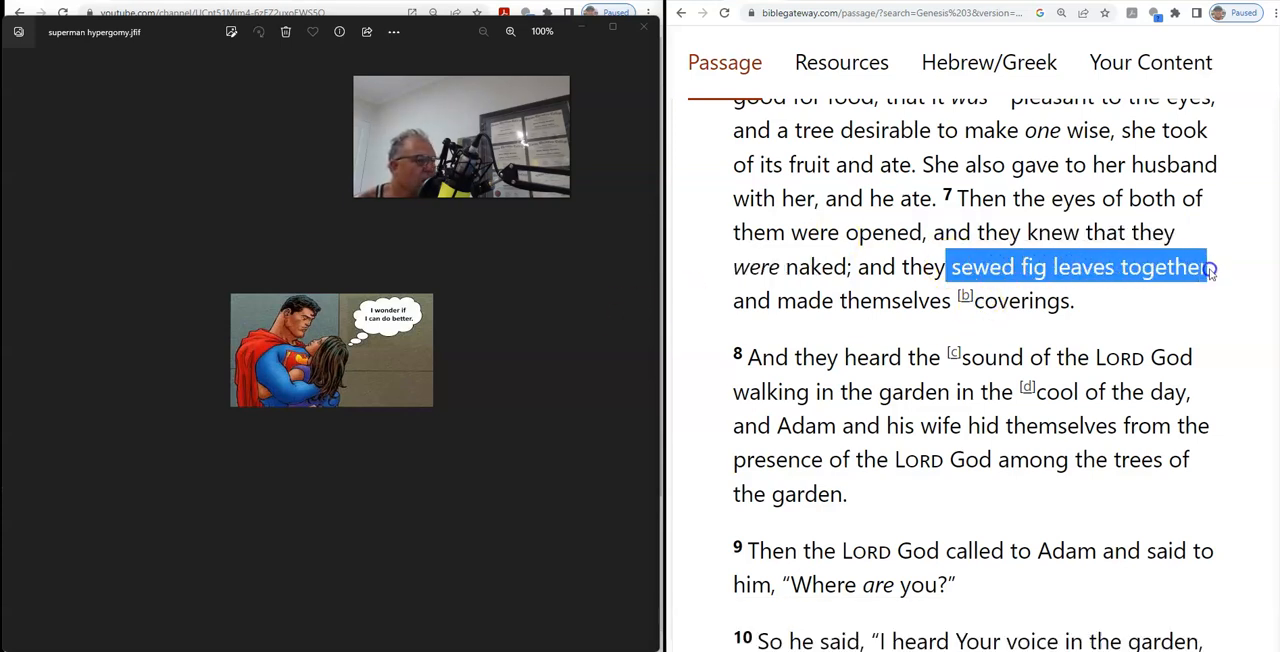
# - Mark only the word "sewed" in Genesis 3:7
pyautogui.moveTo(1210, 266); pyautogui.dragTo(1068, 300)
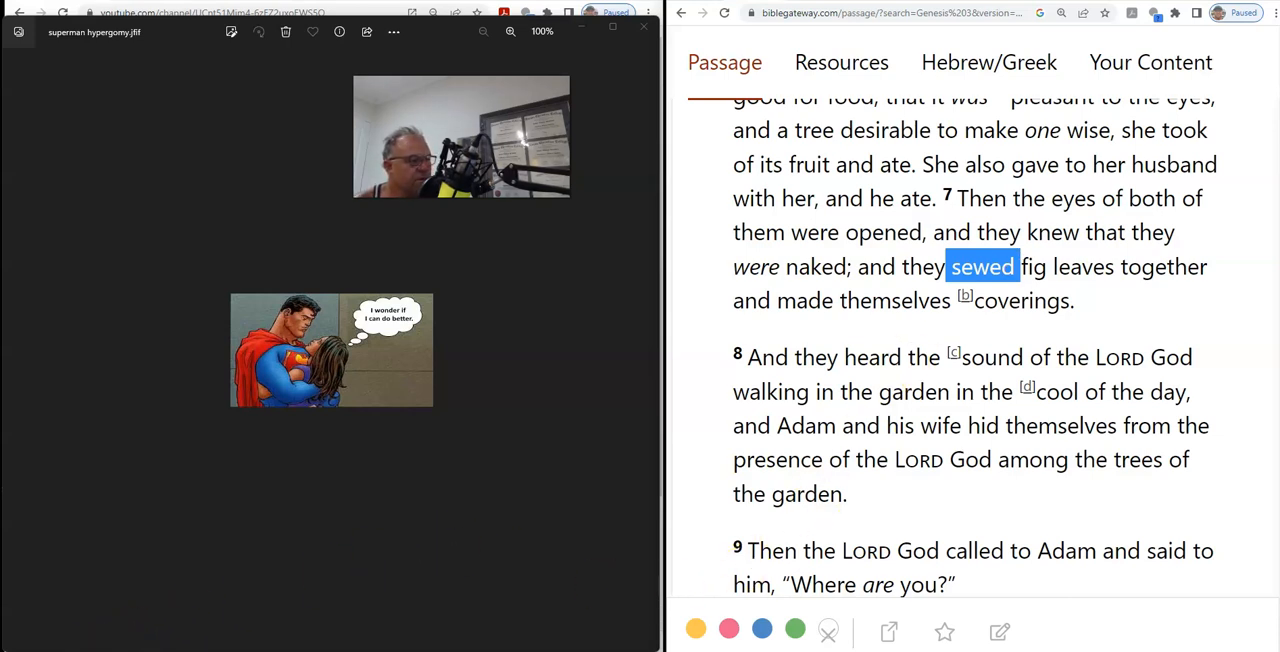
pyautogui.click(983, 266)
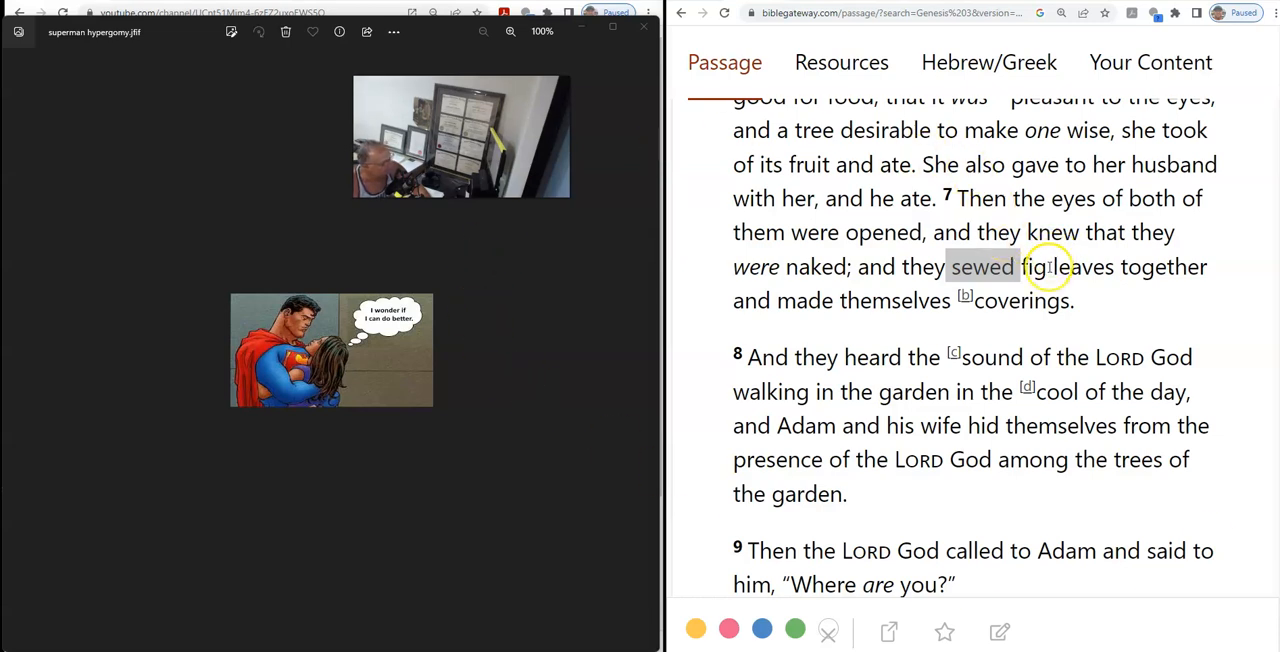
# - Select the phrase "sewed fig leaves together" in Genesis 3:7
pyautogui.doubleClick(1033, 267)
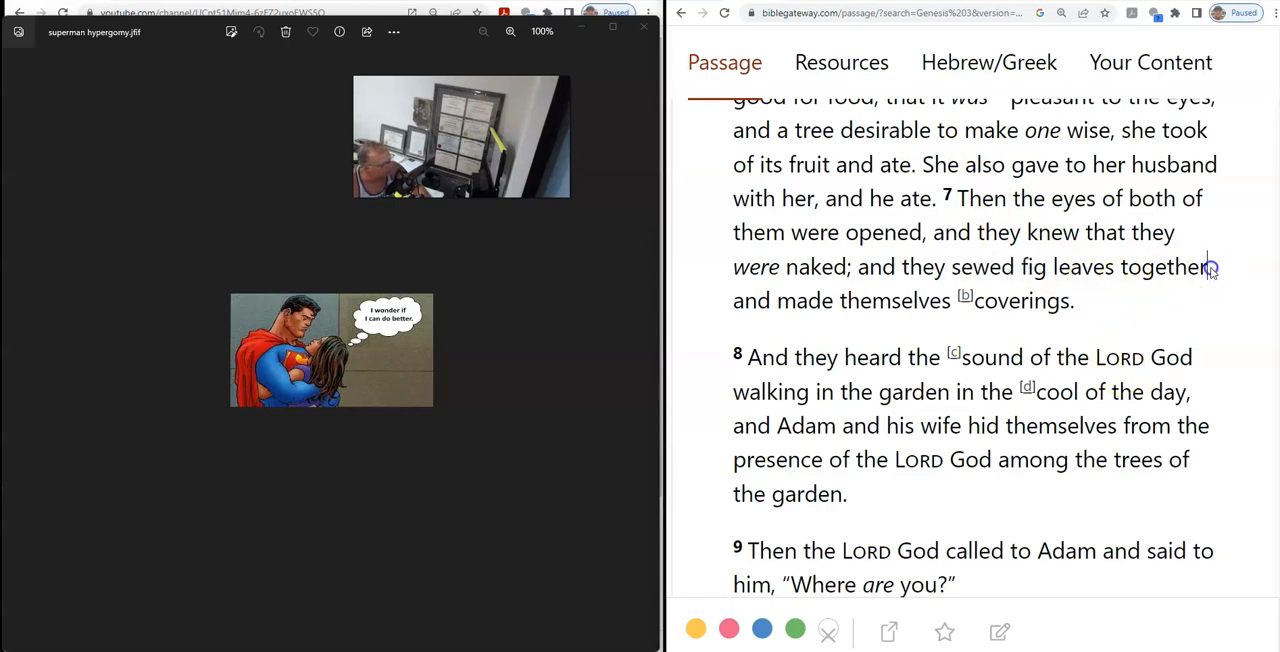
pyautogui.moveTo(1018, 266); pyautogui.dragTo(1207, 266)
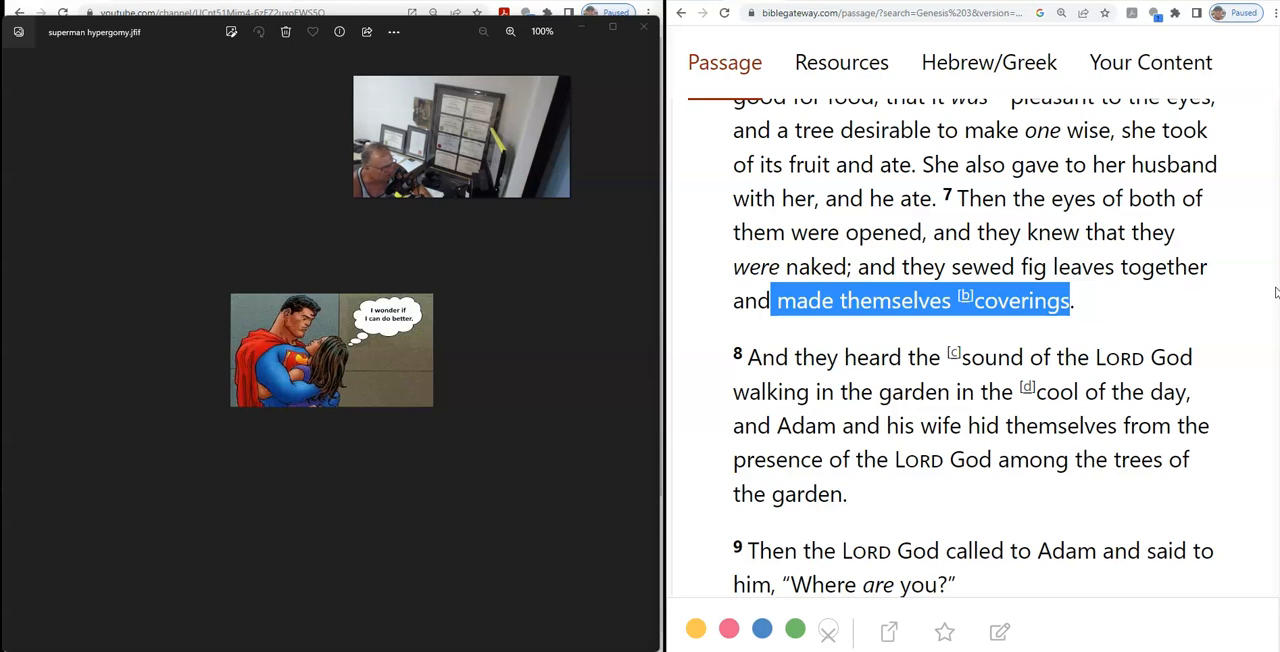
pyautogui.moveTo(1031, 199)
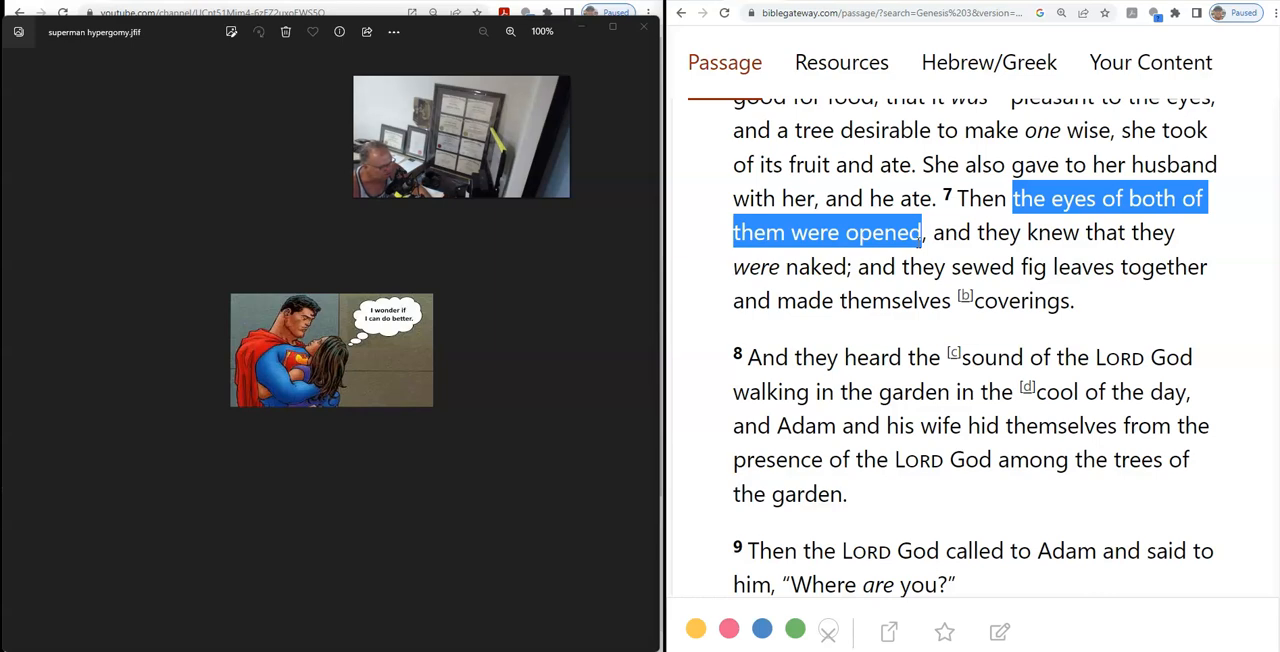
pyautogui.moveTo(459, 333)
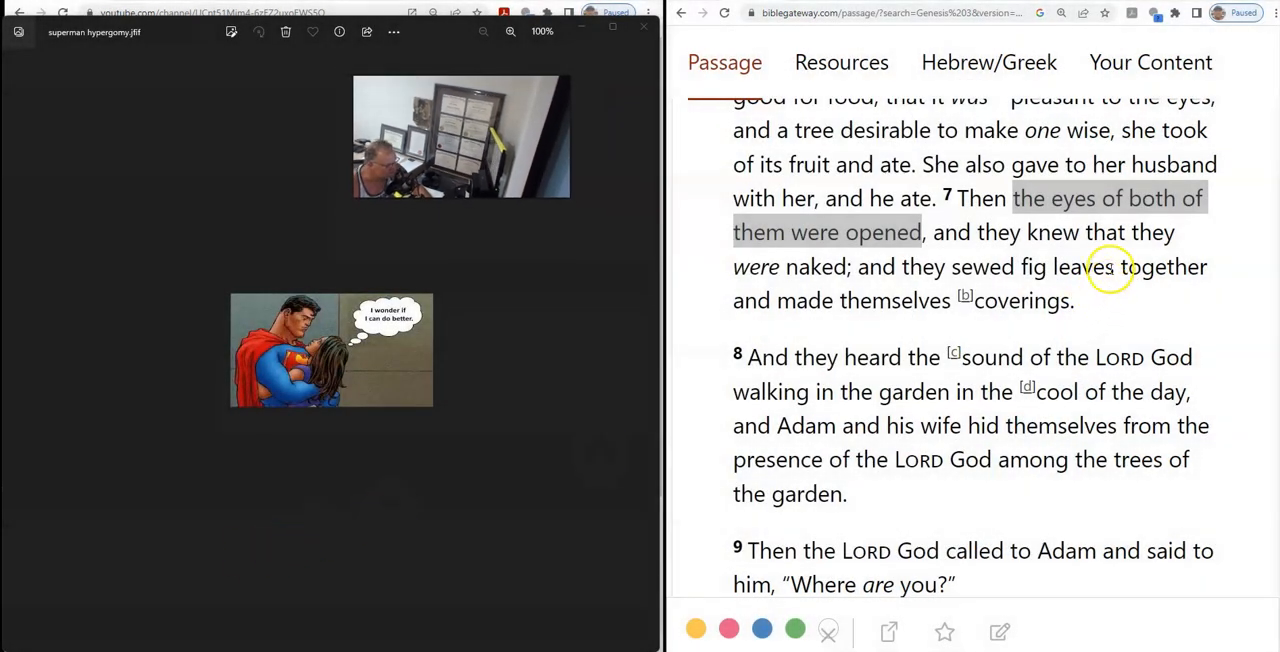
# - Select "made themselves coverings" at the end of Genesis 3:7
pyautogui.moveTo(951, 267); pyautogui.dragTo(1200, 267)
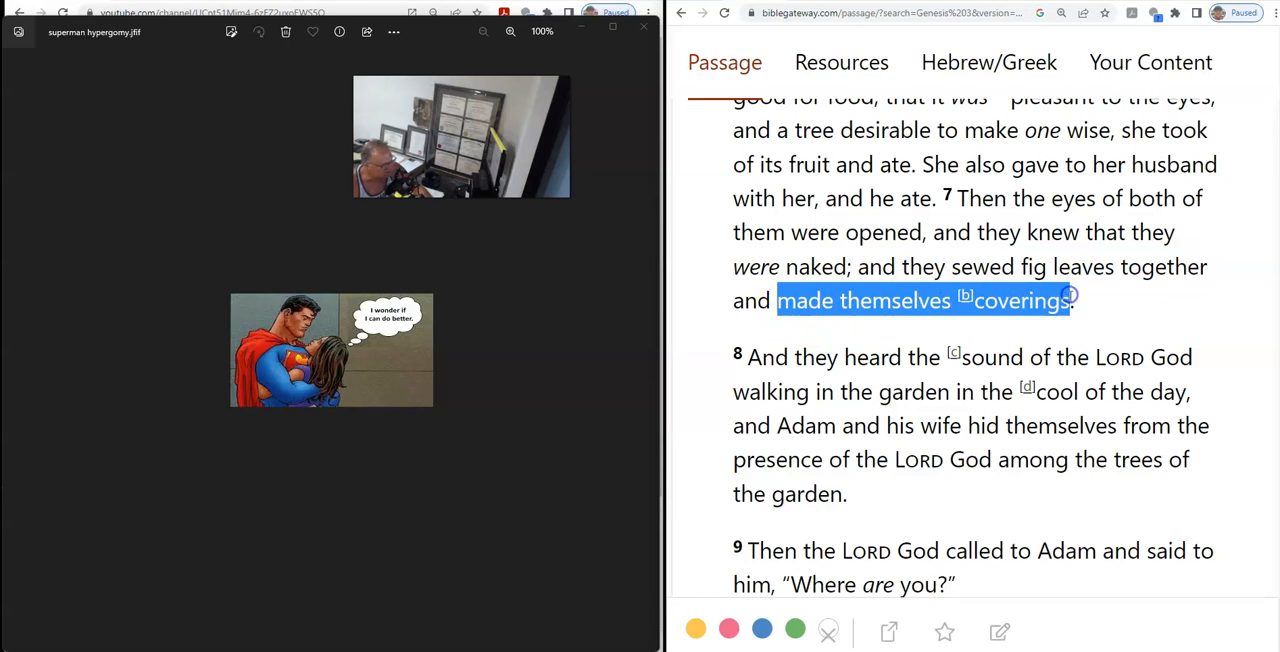
pyautogui.moveTo(1100, 320)
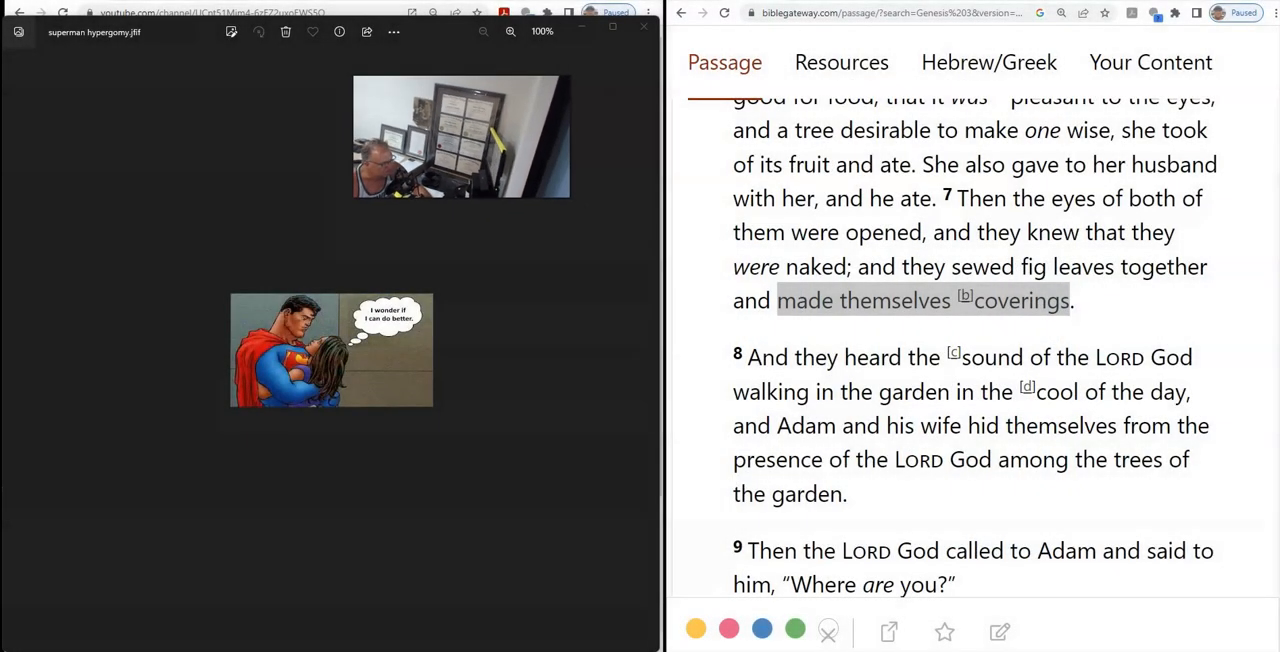
pyautogui.moveTo(600, 262)
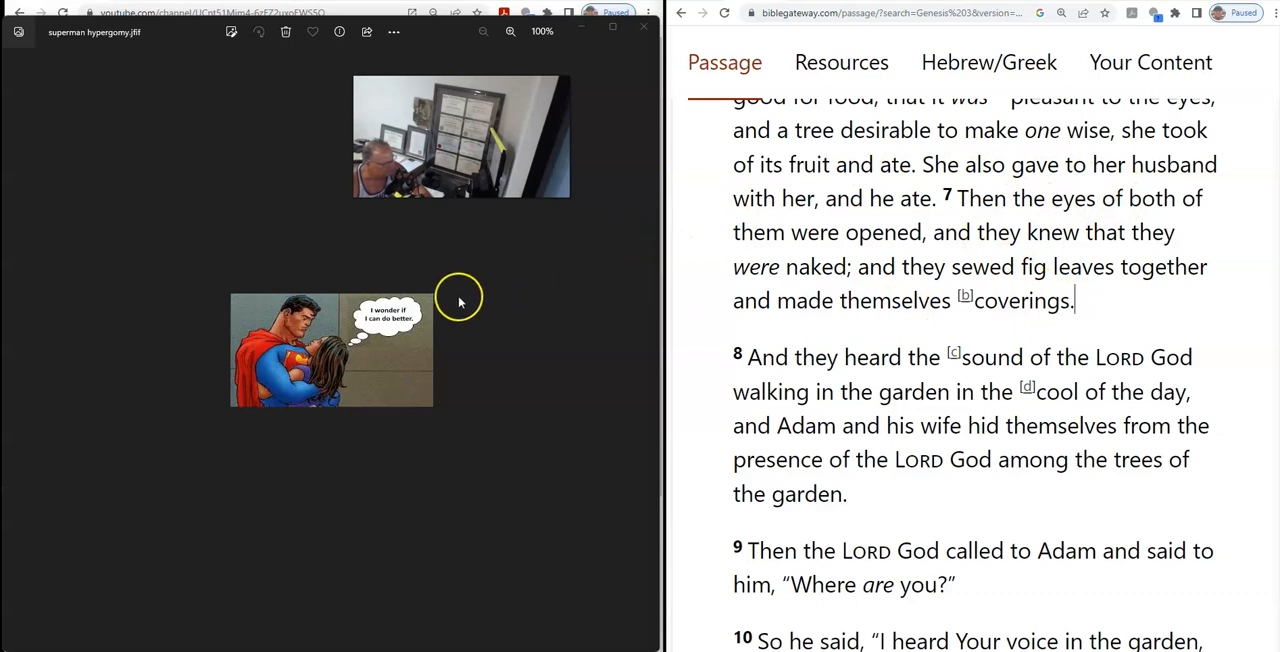
pyautogui.moveTo(577, 57)
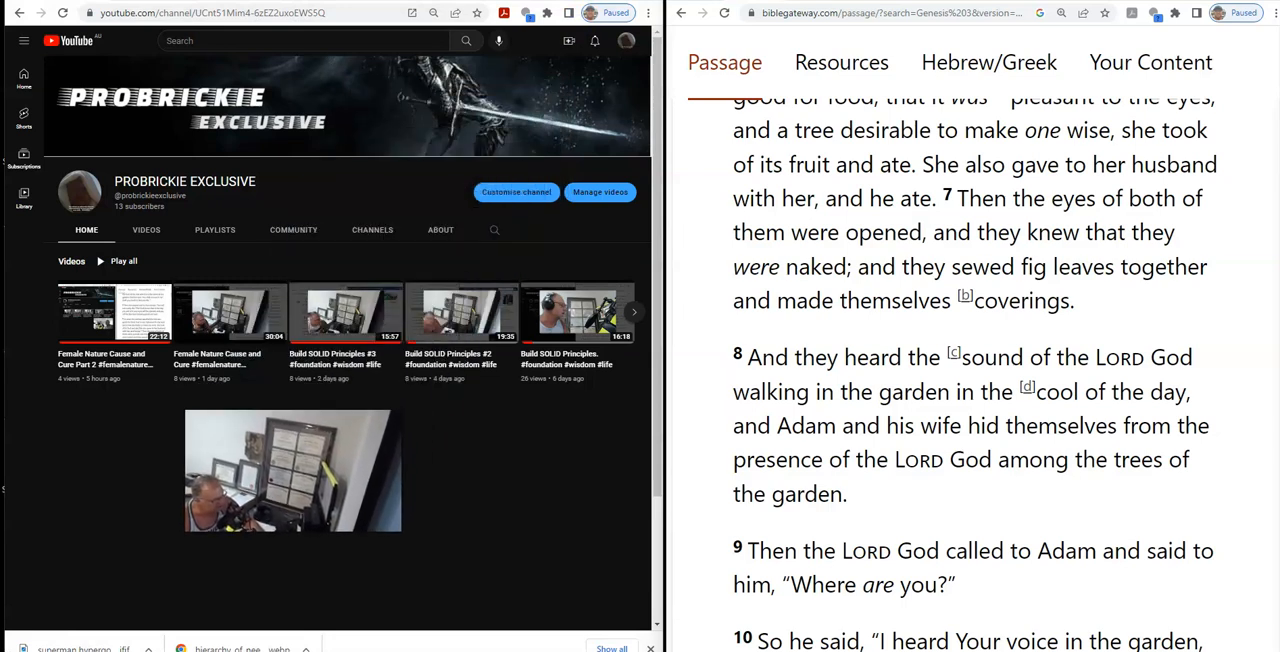
pyautogui.moveTo(532, 483)
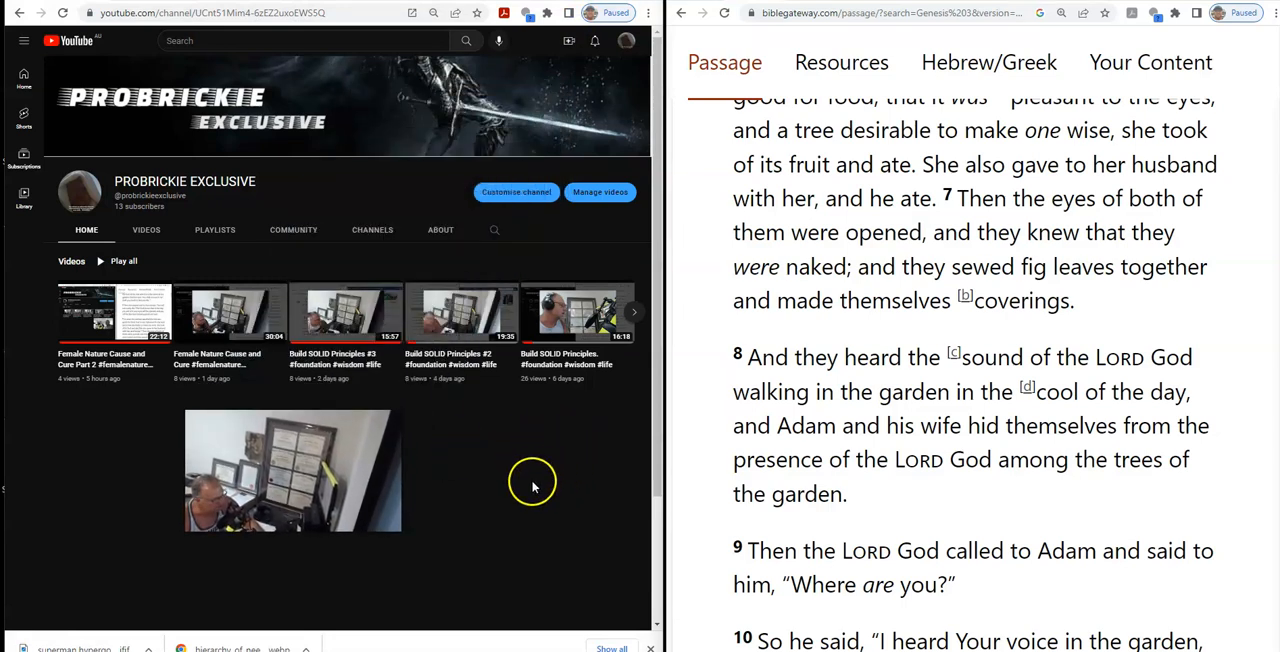
pyautogui.moveTo(532, 435)
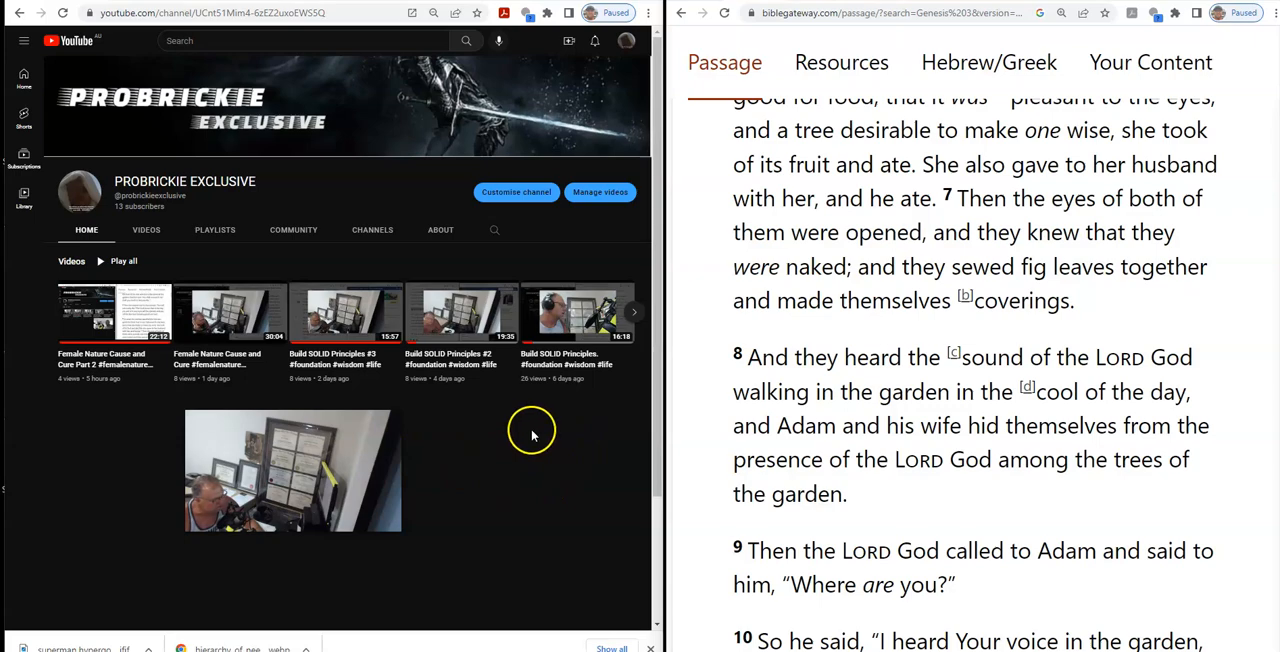
pyautogui.moveTo(538, 427)
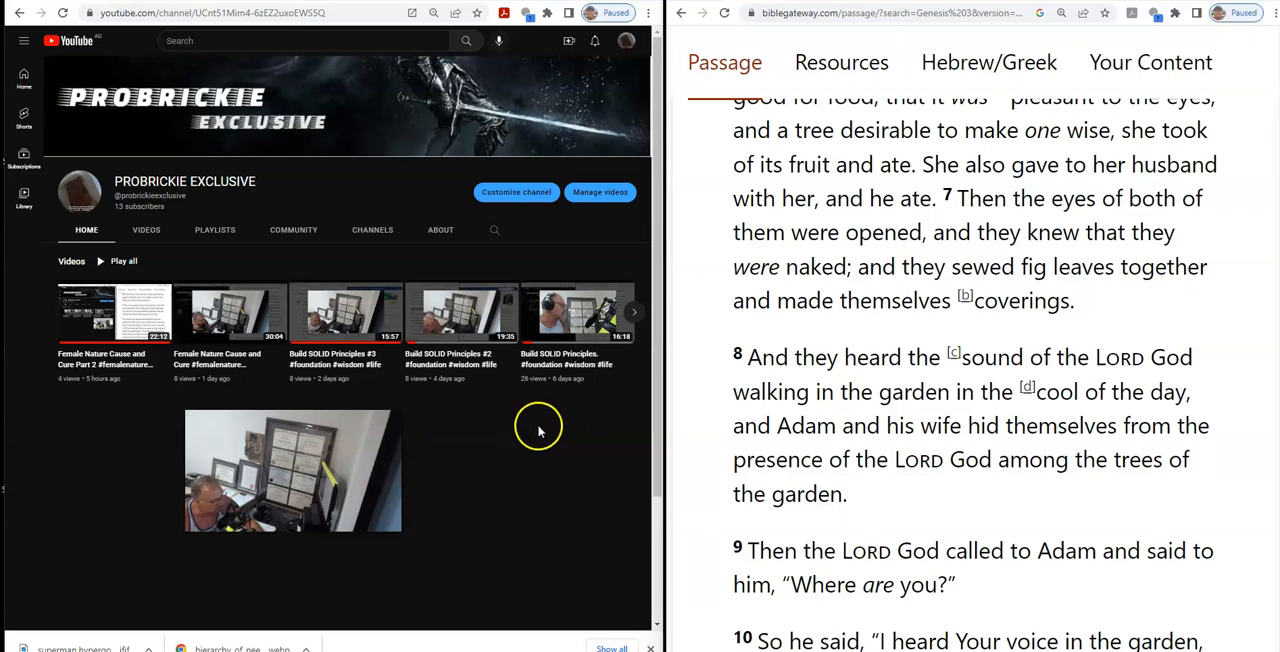
# - Bring up the YouTube channel home page in the left window
pyautogui.click(292, 471)
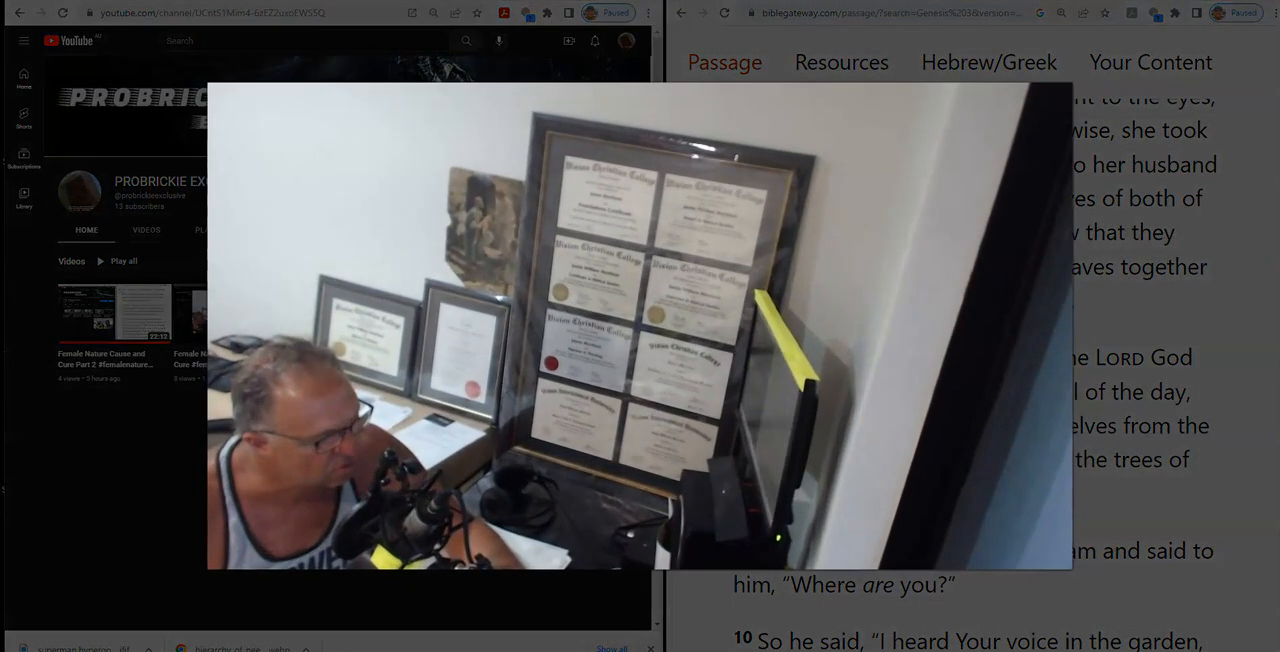